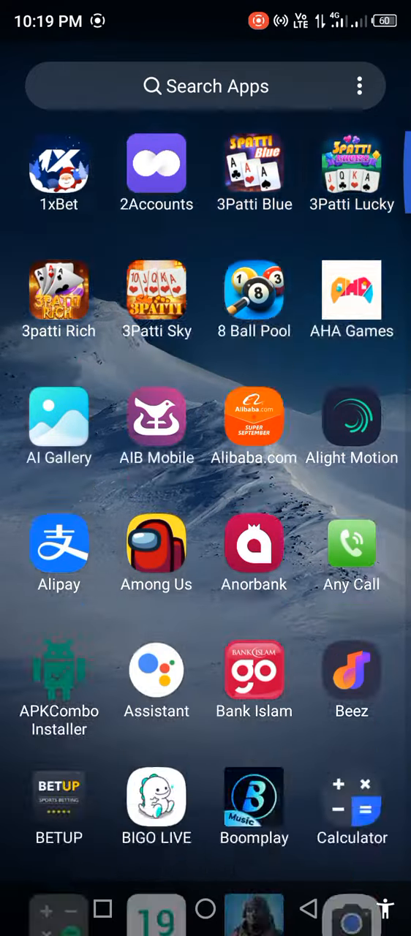
Scroll through the app drawer, jump back to its top and return to the home screen.
scroll("down", 3)
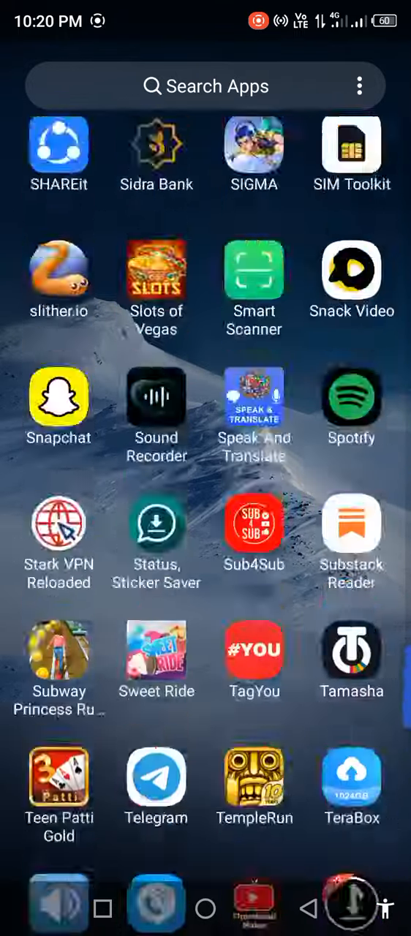
left_click(205, 908)
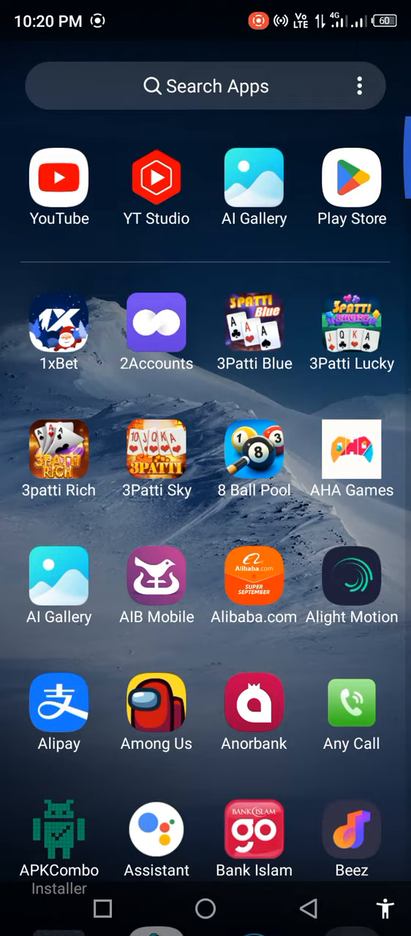
left_click(204, 909)
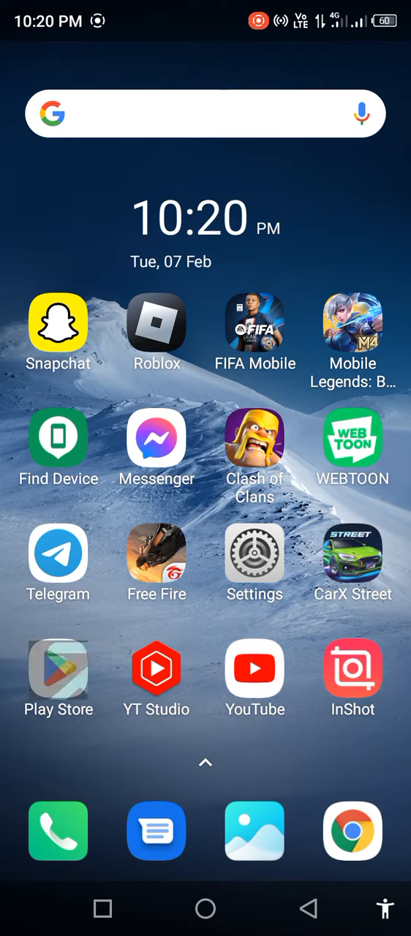
Rerun the 'fifa mobile' Play Store search, see FIFA Soccer shows Play not Update, go home.
left_click(58, 667)
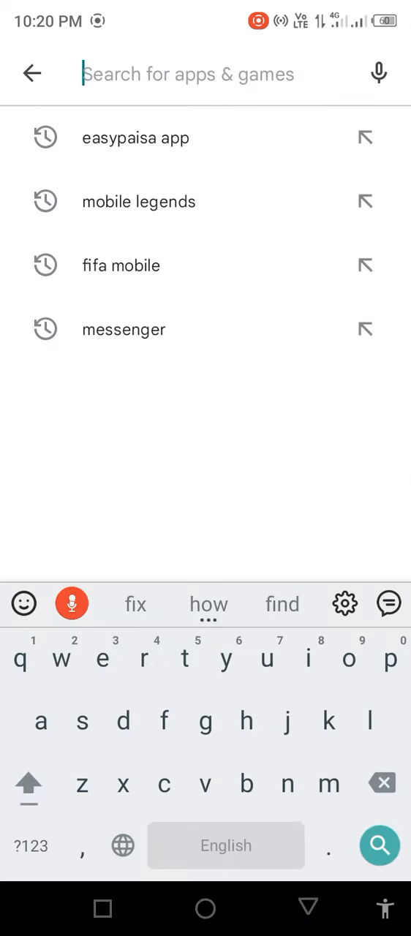
left_click(120, 267)
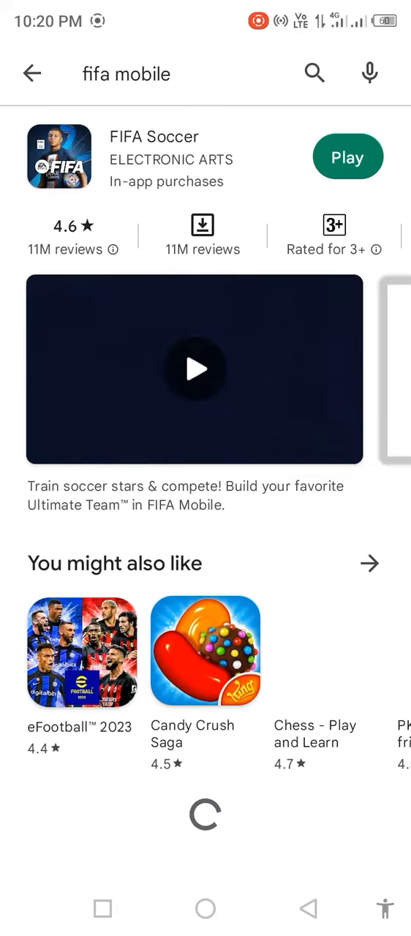
left_click(155, 138)
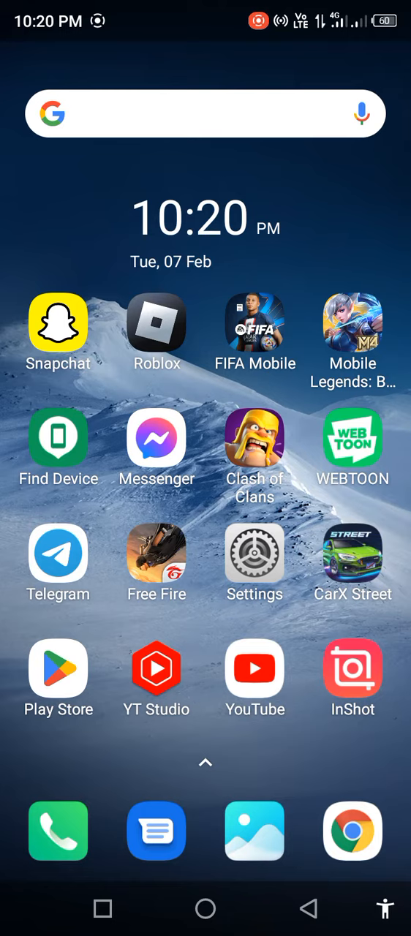
From Settings' app list, scroll down to FIFA Mobile and reach its app info page (v18.0.04, 267 MB).
left_click(255, 553)
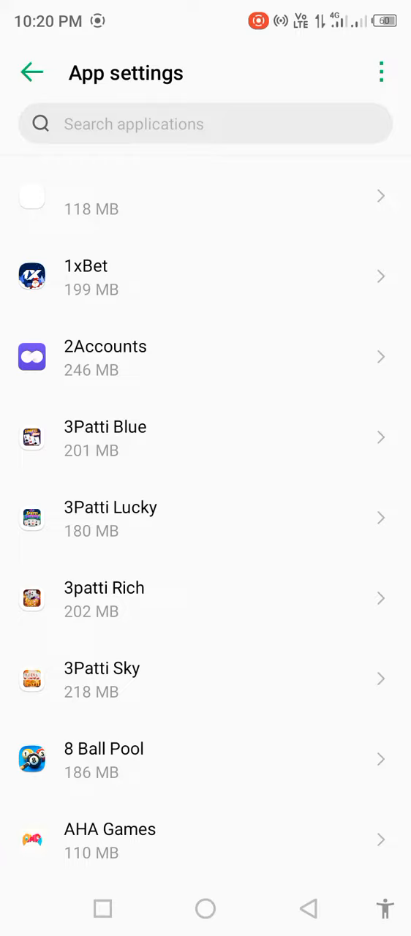
scroll("down", 3)
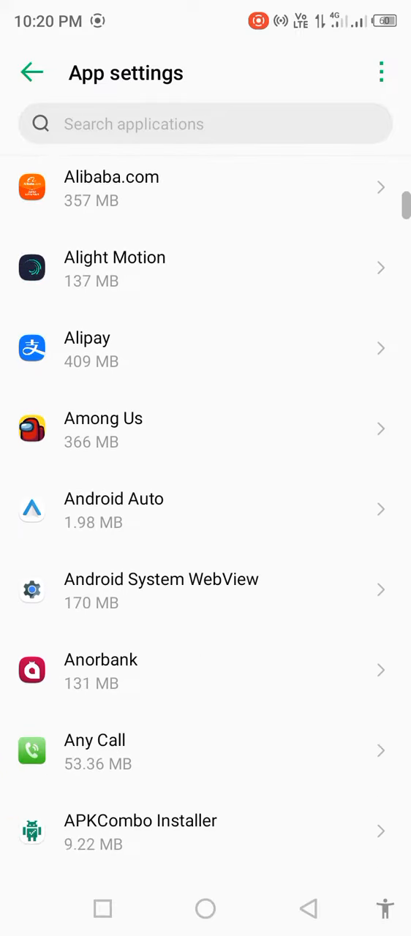
scroll("down", 3)
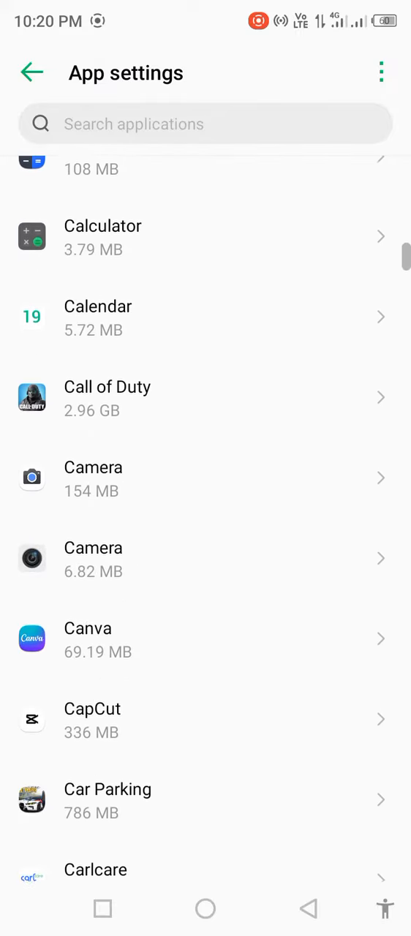
scroll("down", 3)
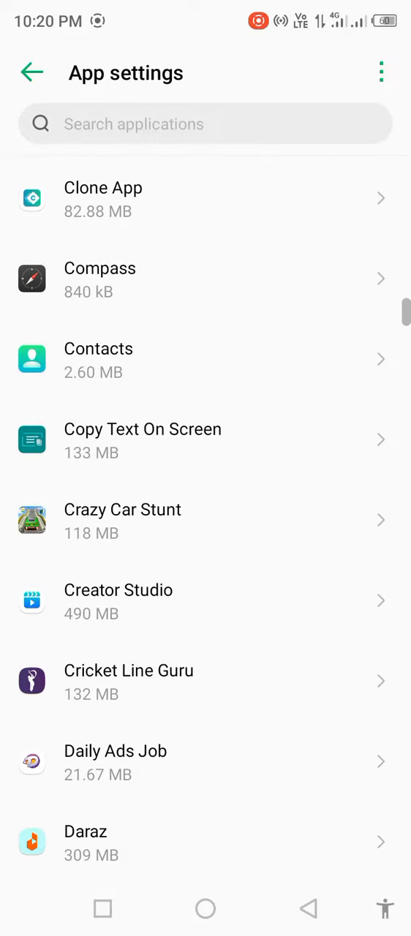
scroll("down", 3)
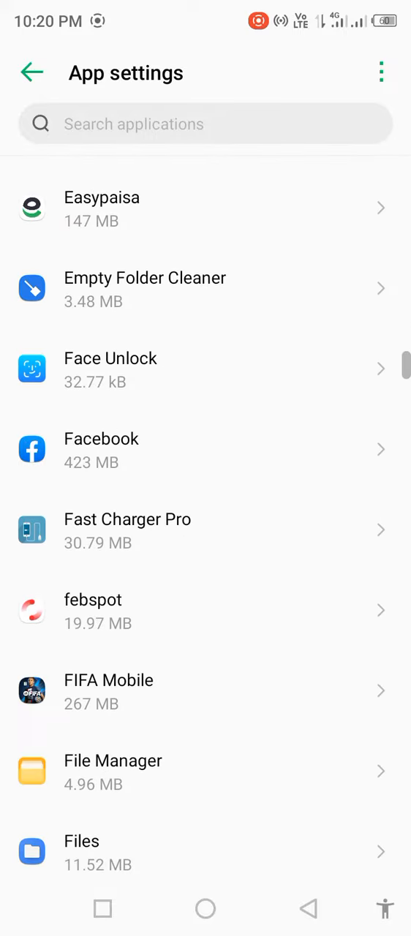
scroll("down", 3)
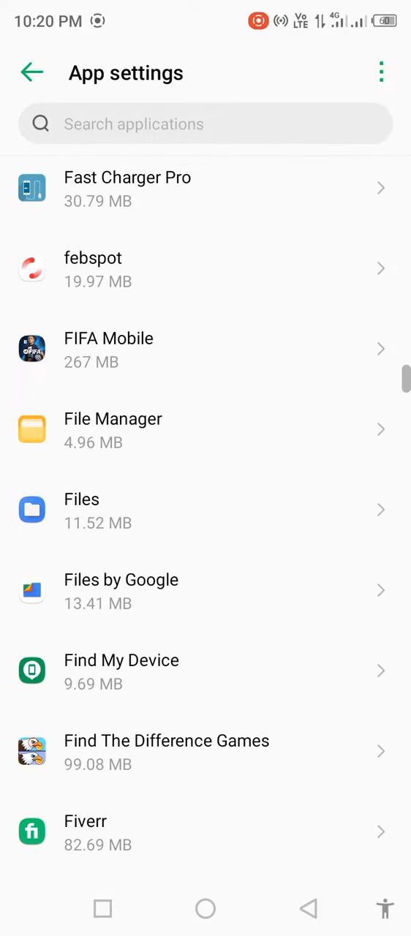
scroll("down", 3)
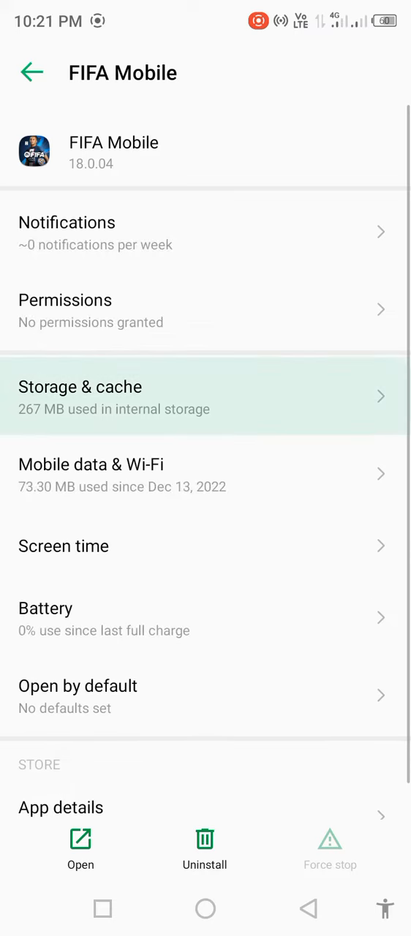
In FIFA Mobile's Storage & cache, clear storage and cache so both read 0 B.
left_click(205, 397)
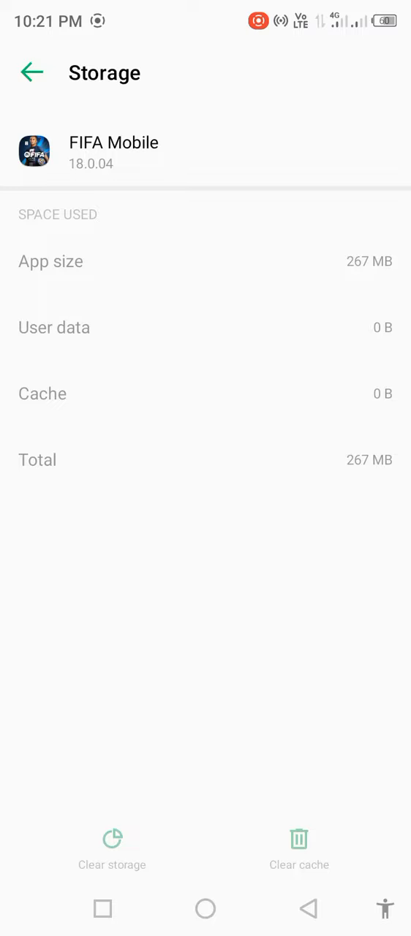
left_click(32, 73)
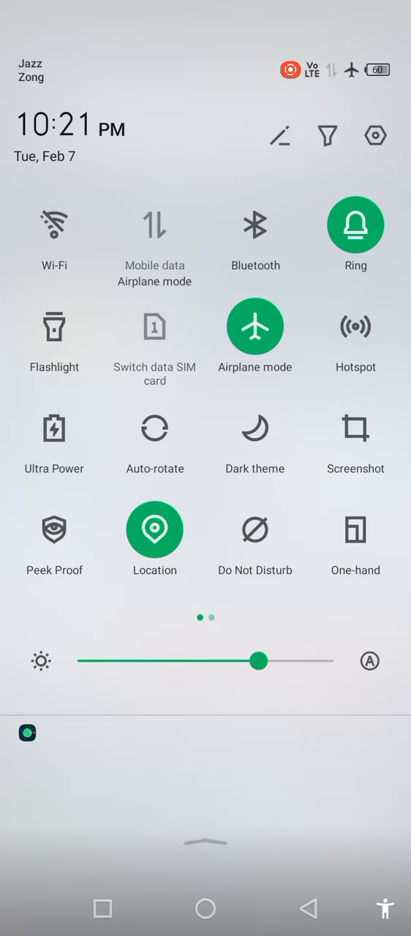
left_click(256, 326)
type("fifa mob")
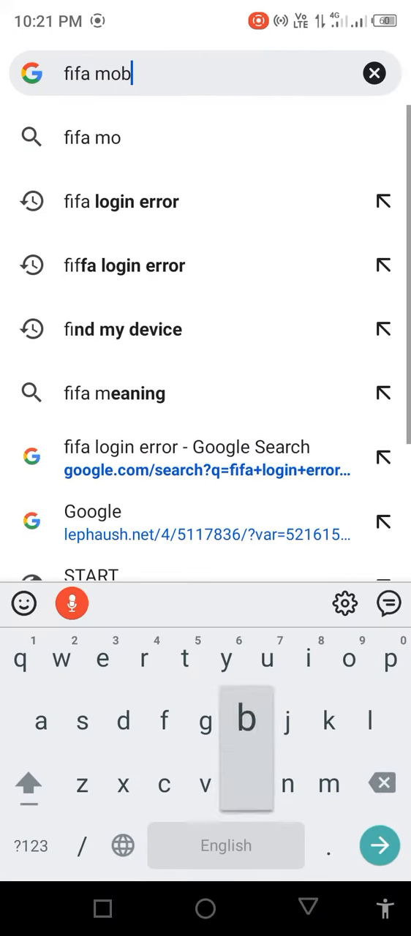
Search Chrome for 'fifa mobile down' and load Downdetector's 'Fifa down?' result.
type("ile down")
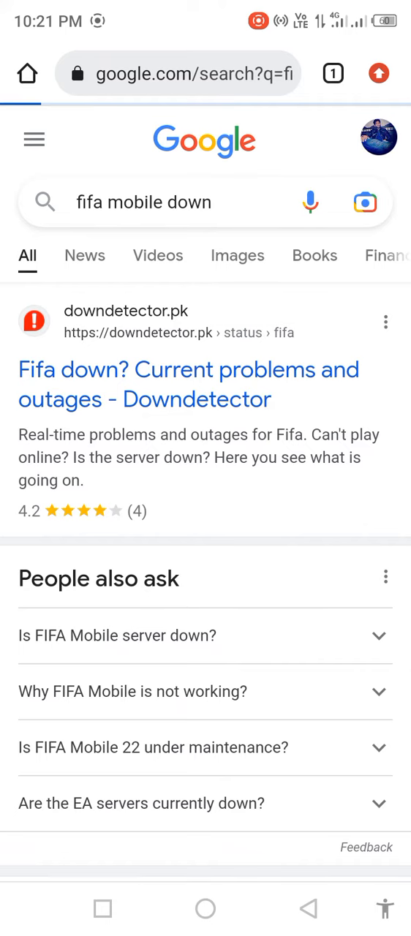
left_click(187, 383)
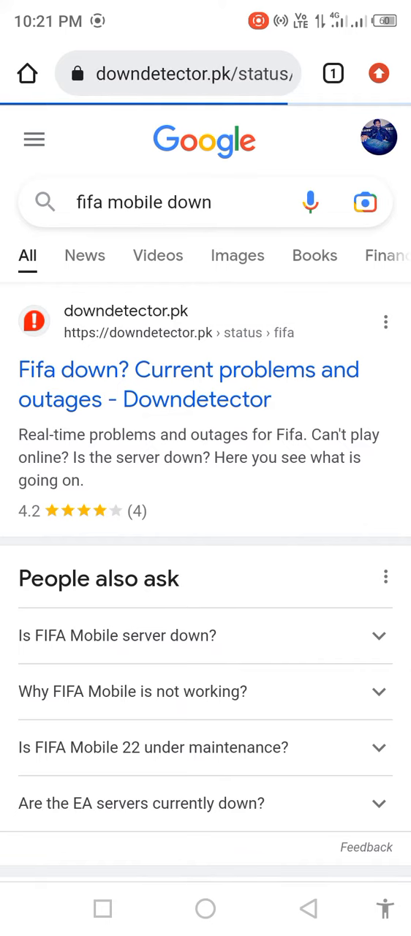
left_click(188, 383)
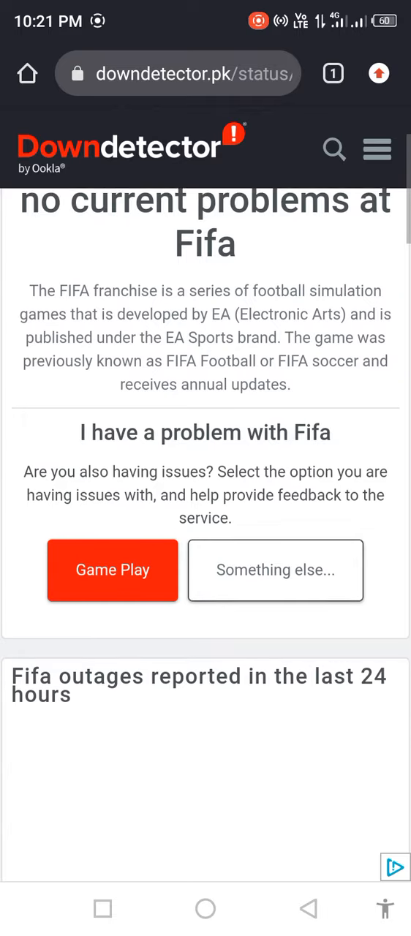
Scroll through Fifa's 24-hour outage chart, Game Play top problem and servers-down social reports.
scroll("down", 3)
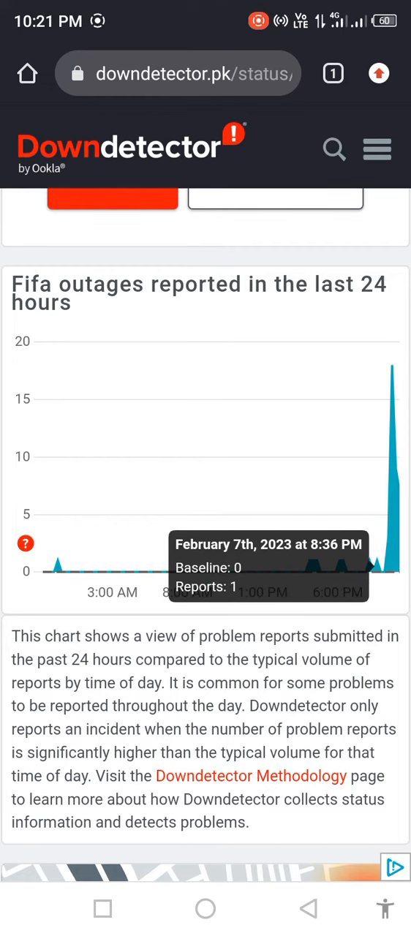
scroll("down", 3)
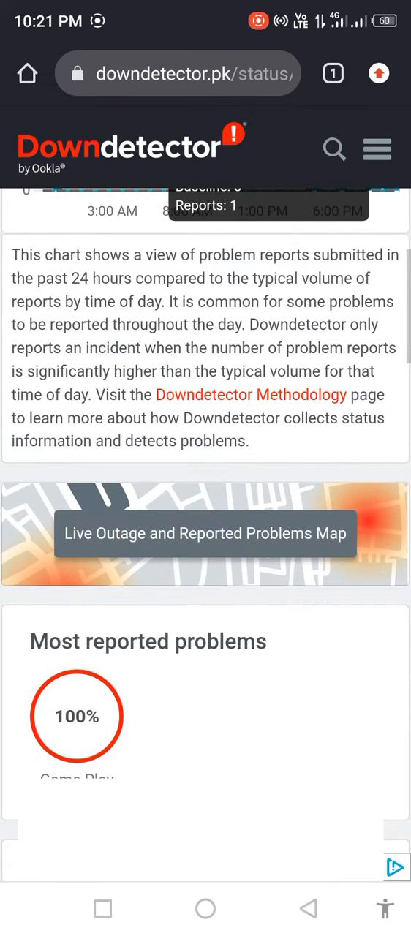
scroll("down", 3)
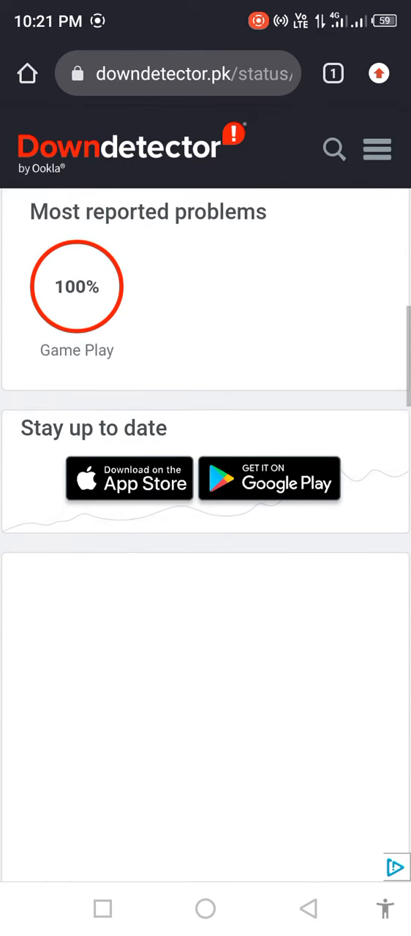
scroll("down", 3)
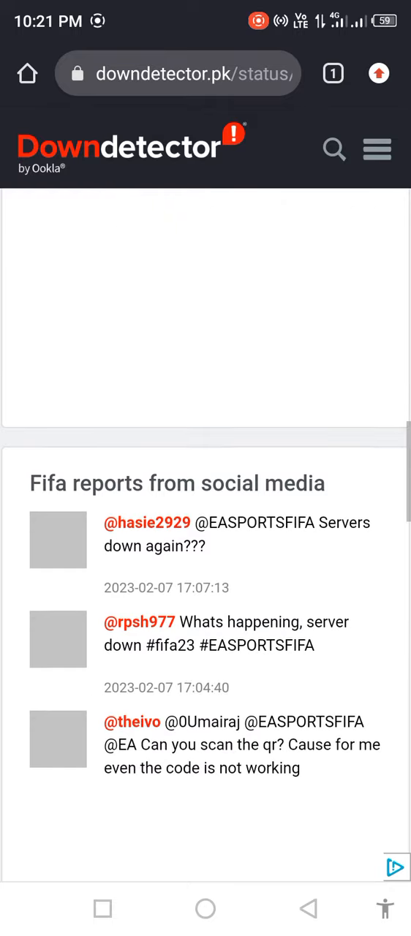
scroll("down", 3)
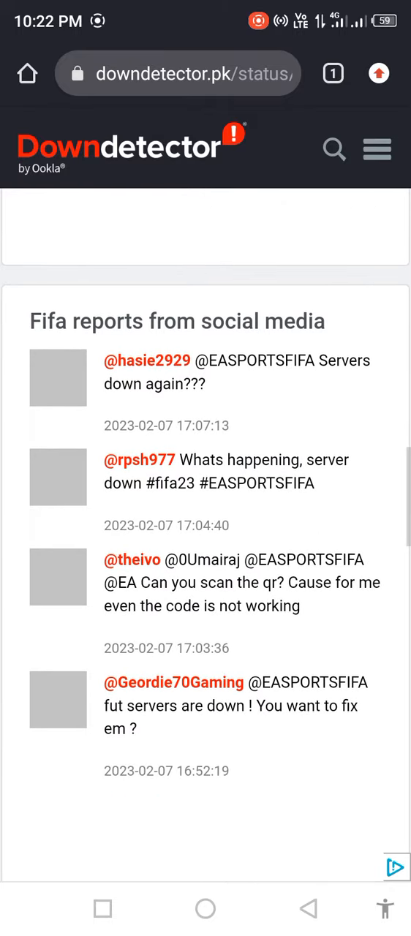
scroll("down", 3)
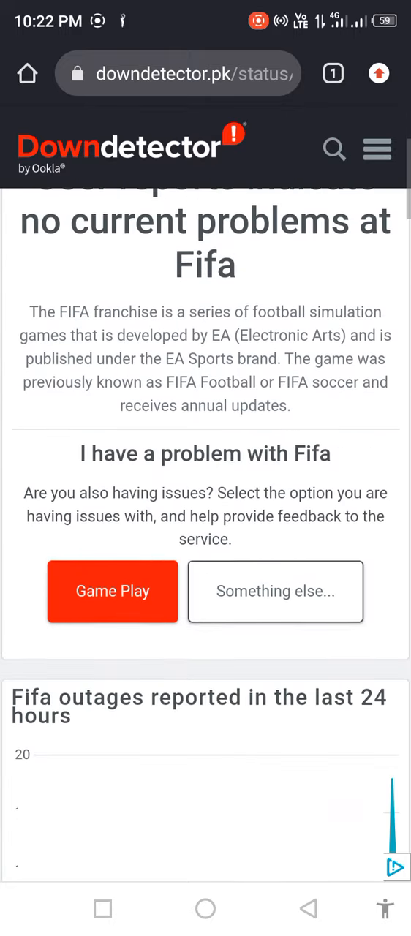
scroll("down", 3)
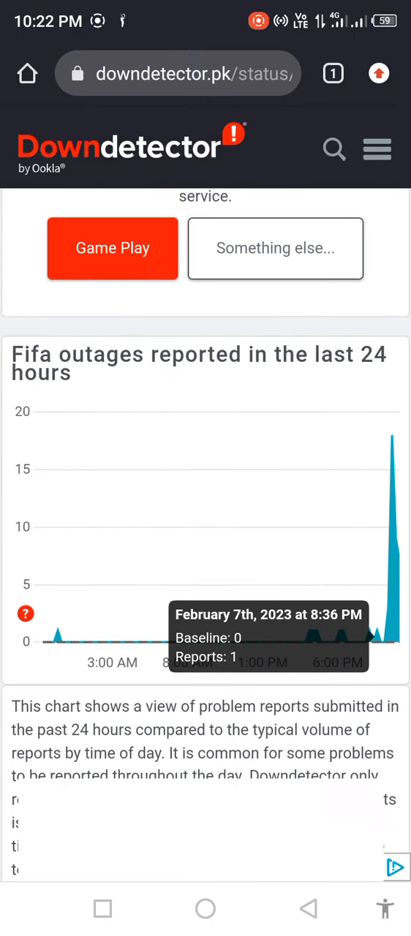